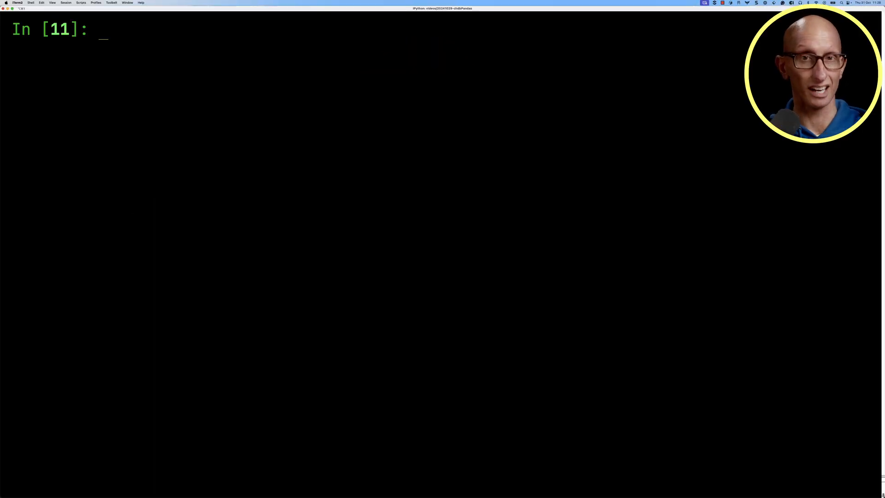
# Confirm matches_df is 3,433 rows by 42 columns and page through the Napoli–VfB Stuttgart record
pyautogui.press('Return')
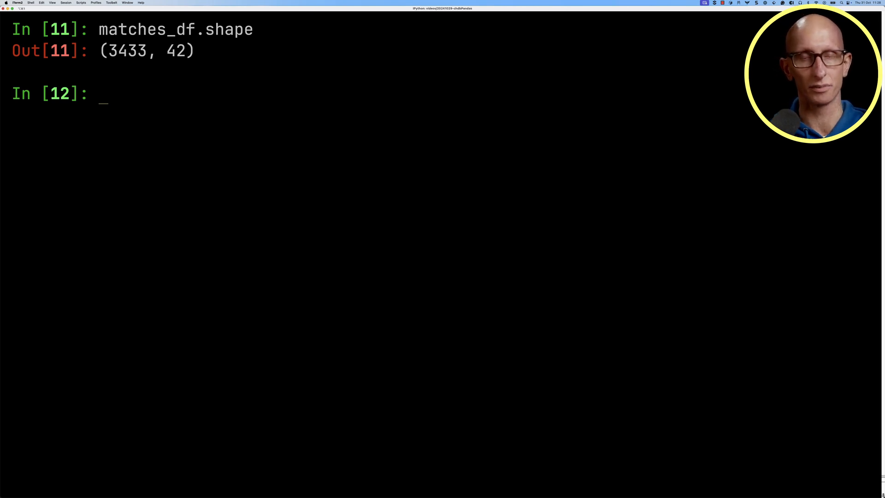
pyautogui.write('from utils import')
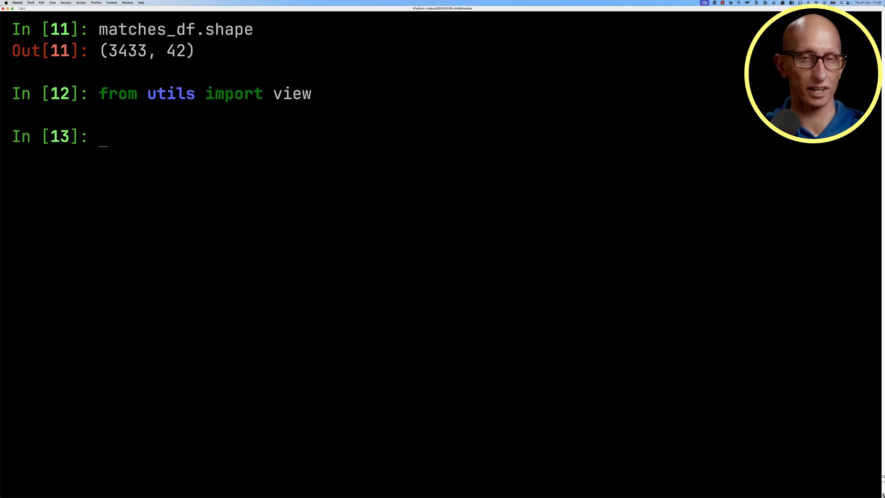
pyautogui.write('view(matches_df.iloc')
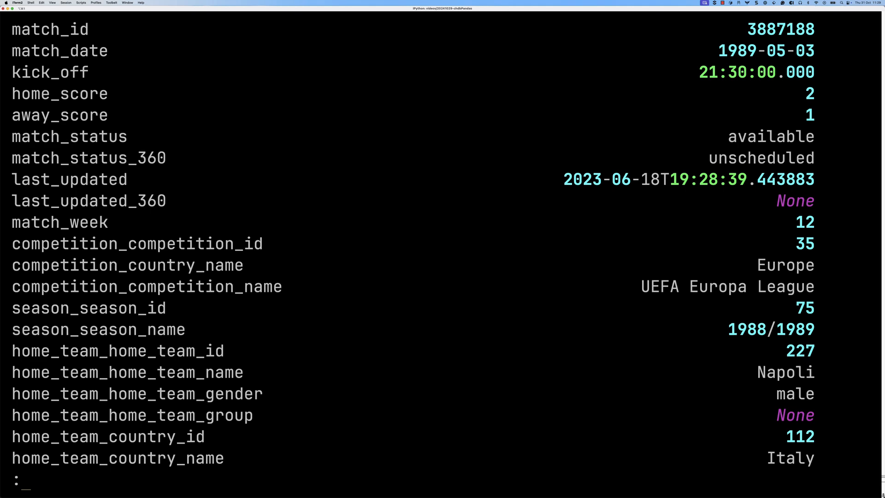
pyautogui.scroll(-3)
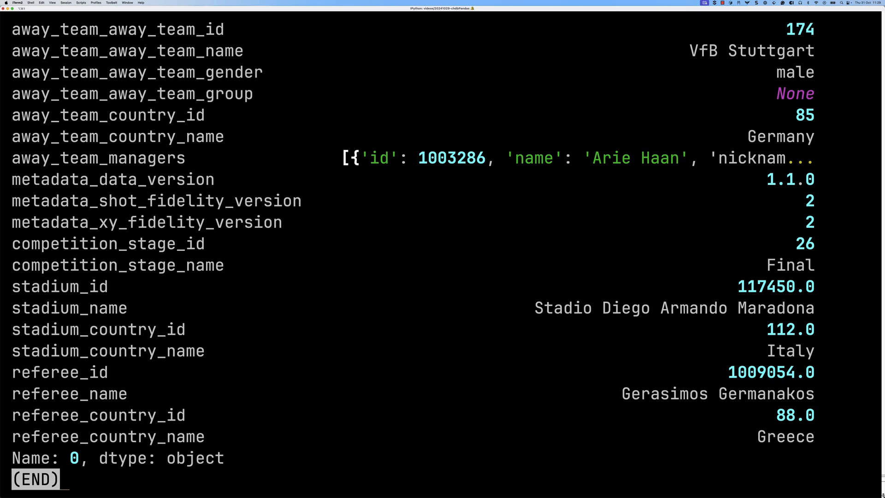
# Install chdb, pandas and pyarrow with %pip
pyautogui.press('q')
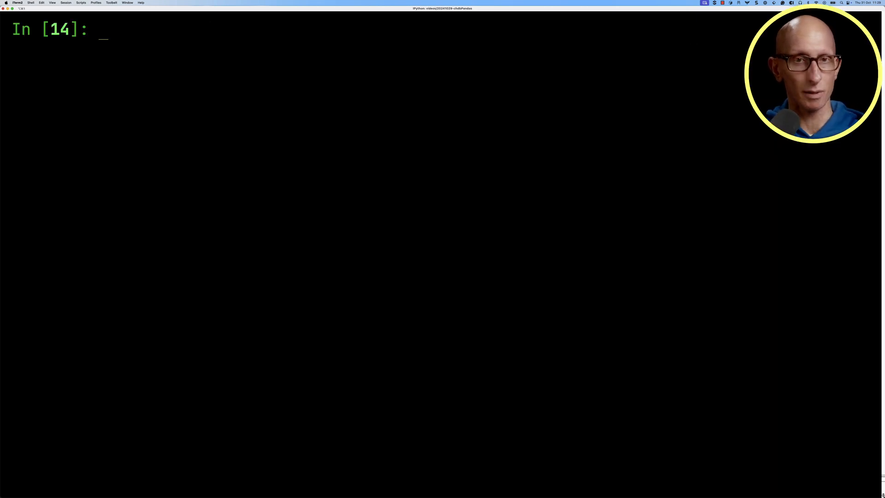
pyautogui.write('%pip install')
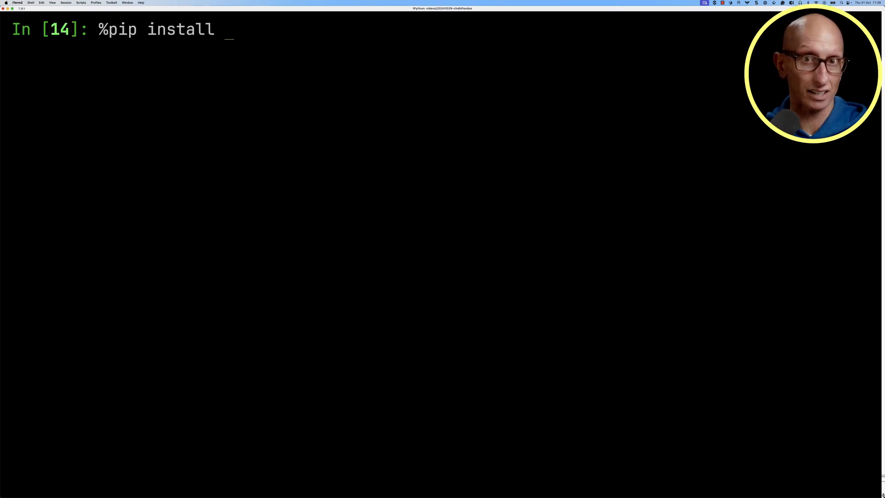
pyautogui.write('chdb pandas pyarrow')
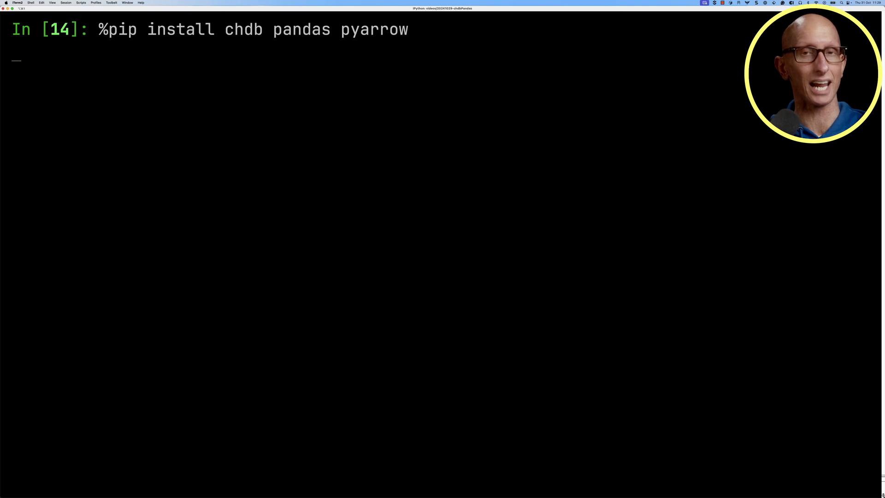
pyautogui.press('Return')
pyautogui.write('import chdb')
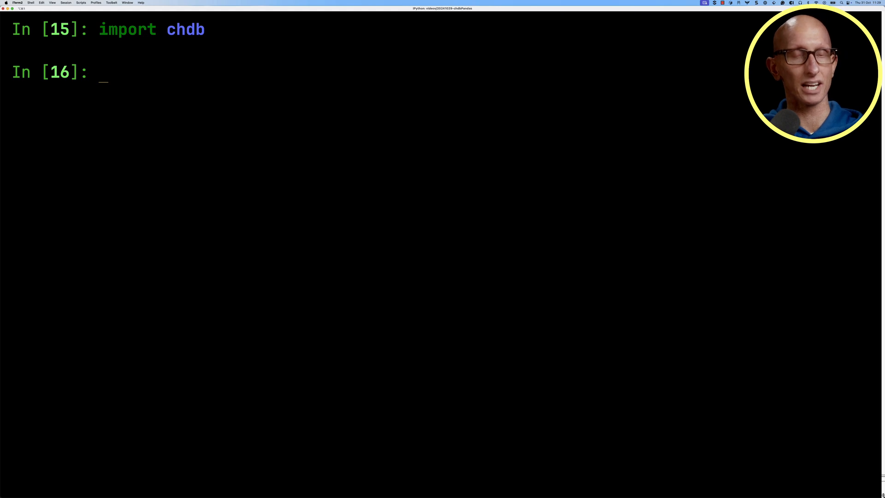
# List all 42 matches_df column names and types with a chDB DESCRIBE query
pyautogui.write('result = chdb.query("""')
pyautogui.write('DESCRIBE P')
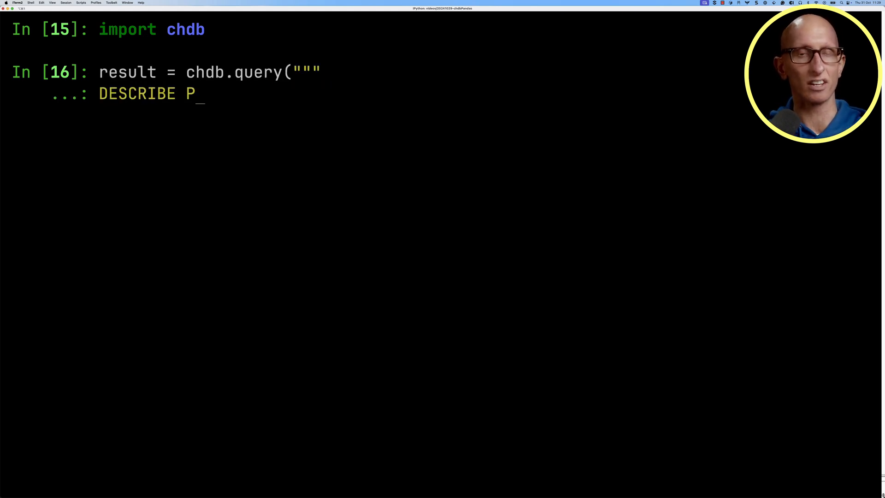
pyautogui.write('ython(match')
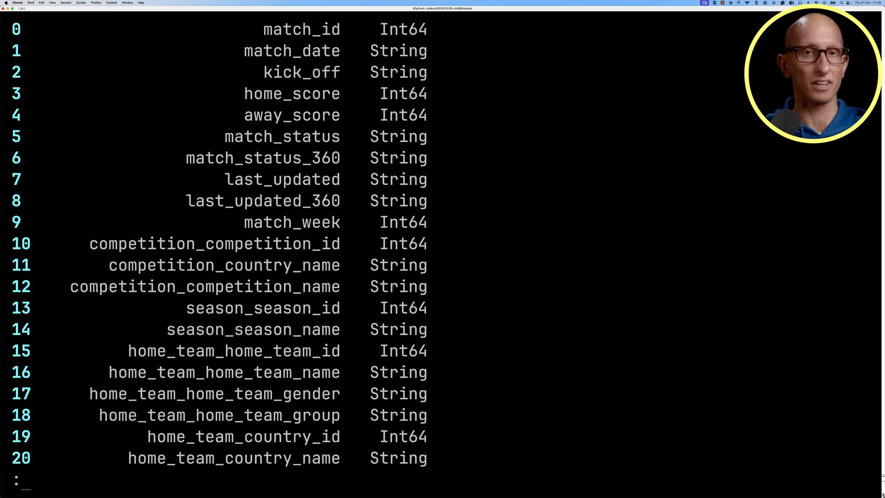
pyautogui.scroll(-3)
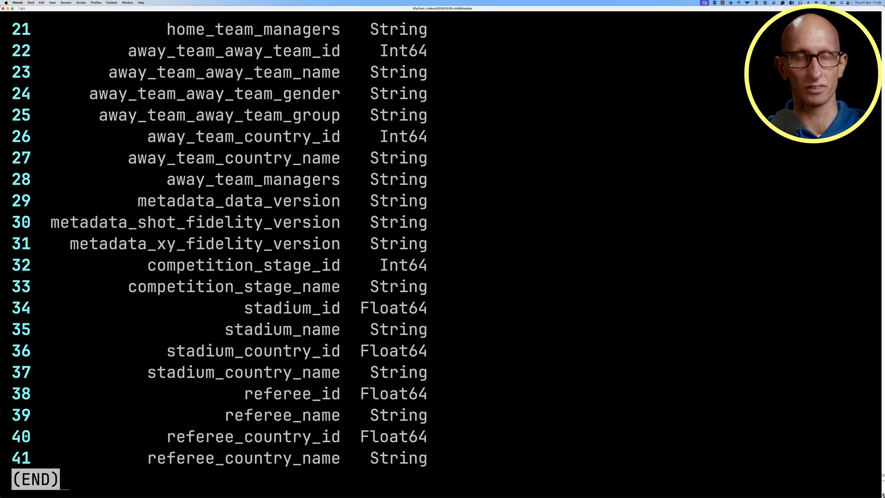
pyautogui.press('q')
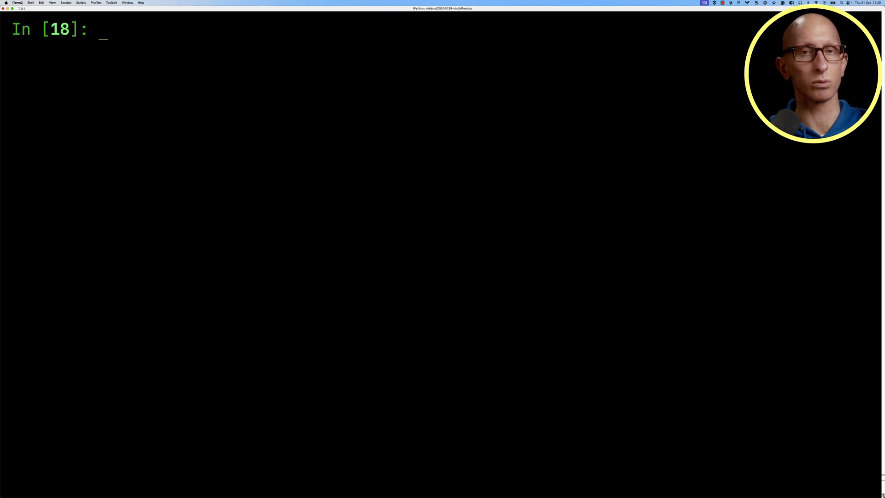
# Query matches_df with chDB for match counts per referee_name, excluding unwanted referee values
pyautogui.write('chdb.query("""')
pyautogui.write('SELECT referee')
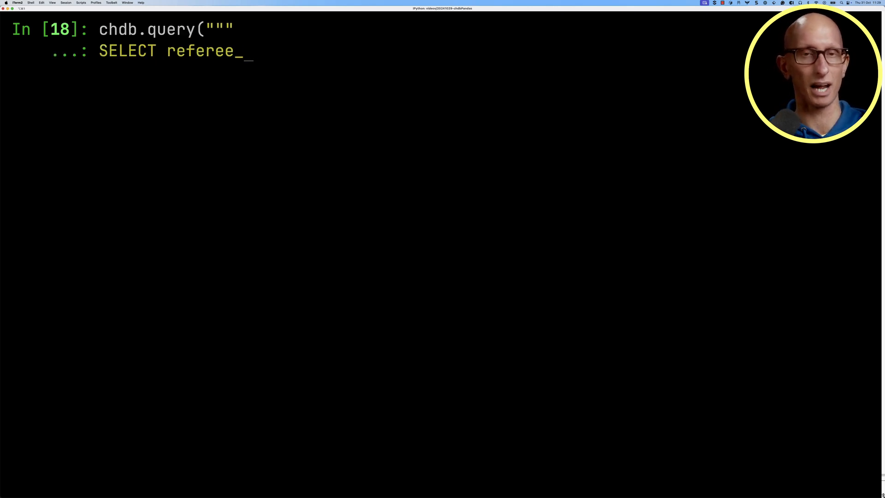
pyautogui.write('name, count() AS')
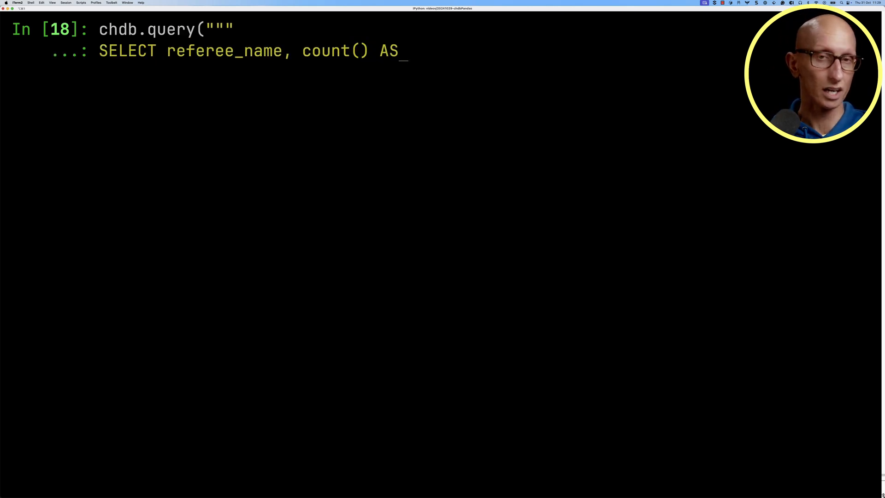
pyautogui.write('count')
pyautogui.write('W')
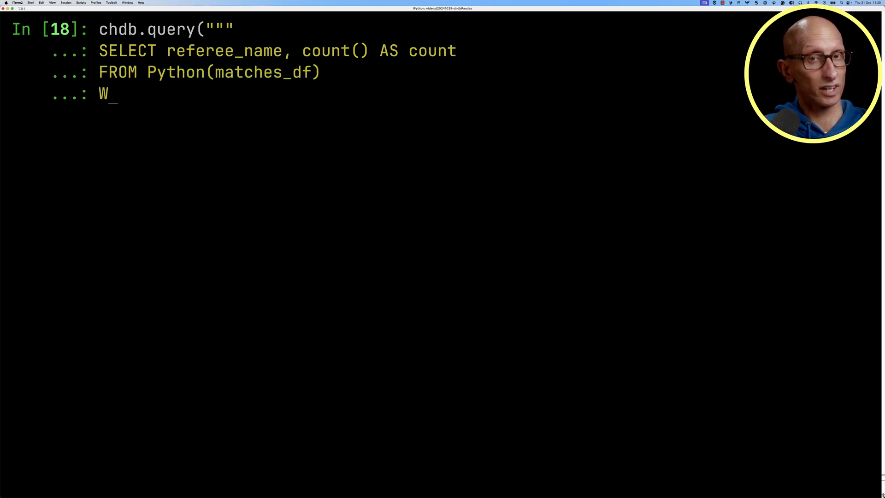
pyautogui.write('HERE referee_name <>')
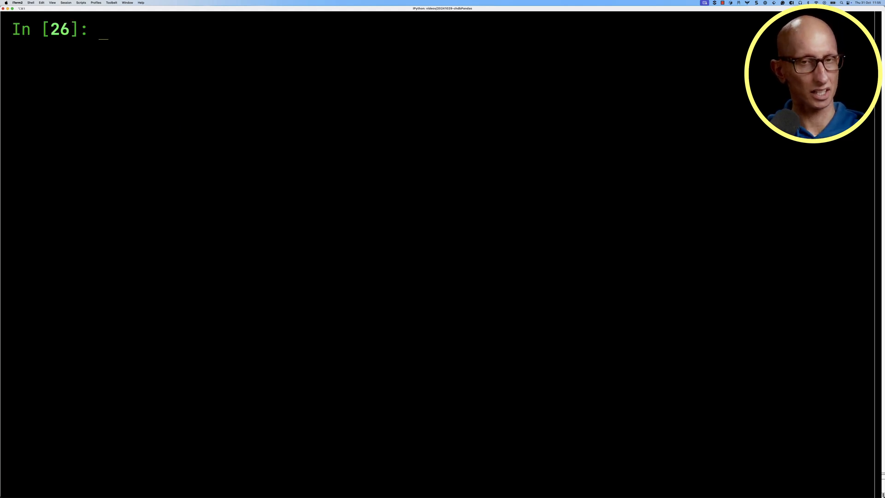
# Check events_df is 3,500,121 by 149, then show its first event's non-missing fields
pyautogui.write('e')
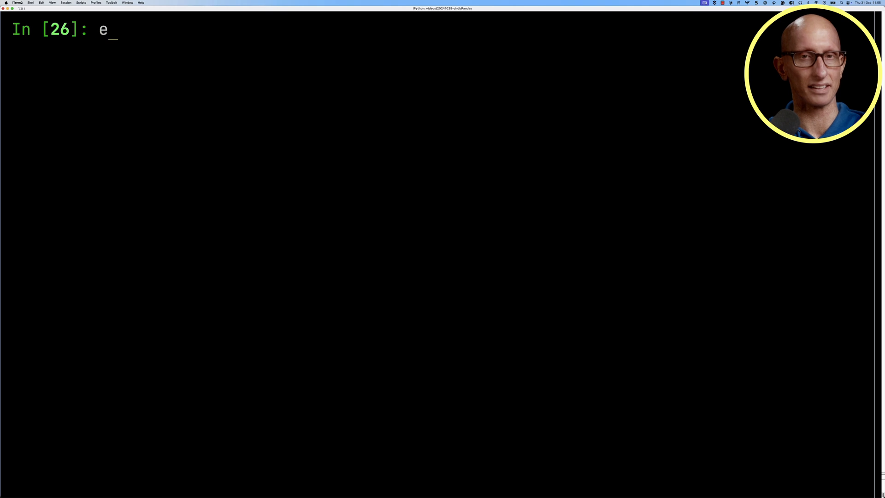
pyautogui.press('Return')
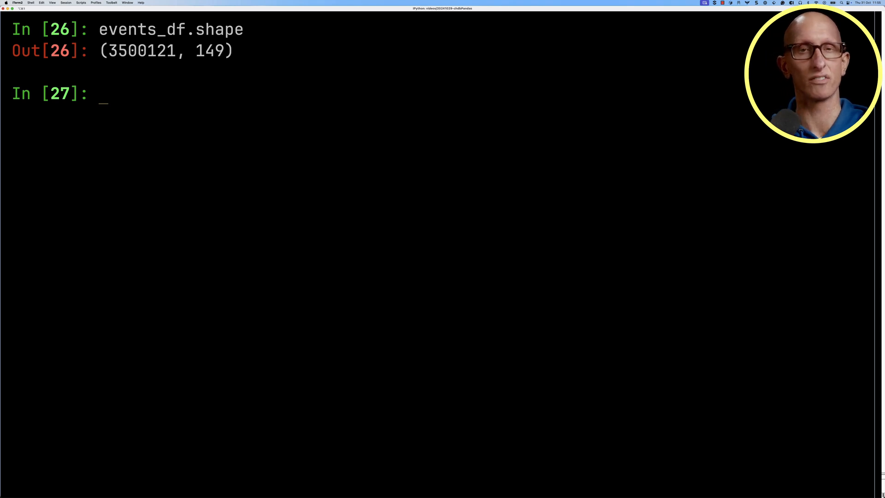
pyautogui.write('wi')
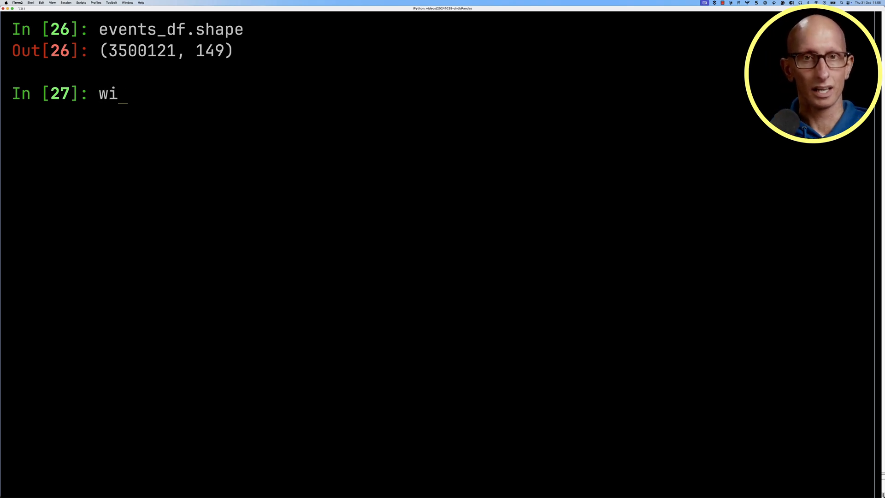
pyautogui.write('th pd.option_context("display.m')
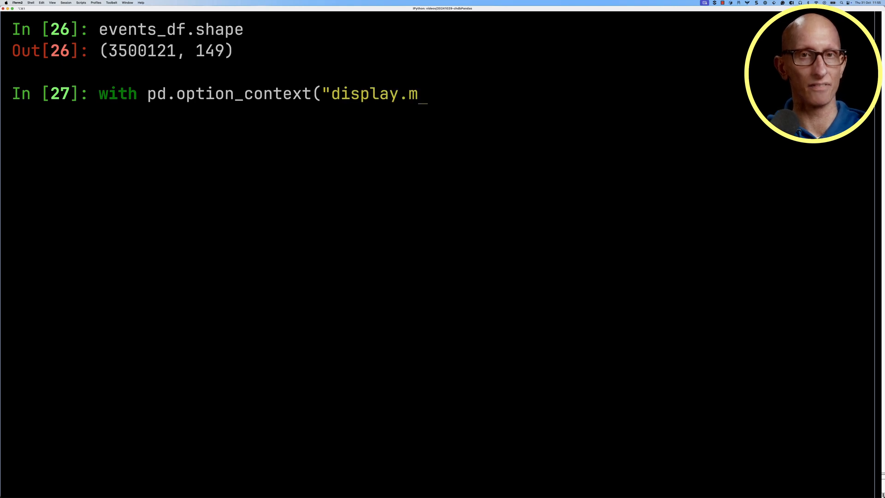
pyautogui.write('ax_rows", None):')
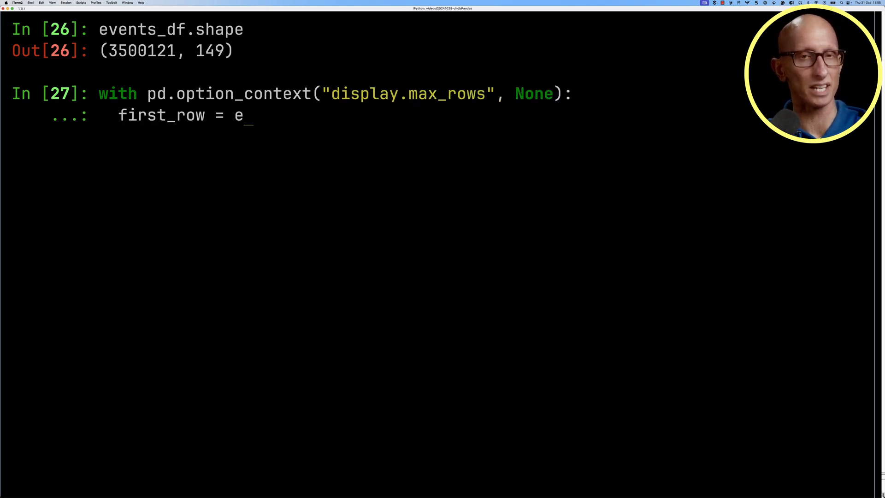
pyautogui.write('vents_df.iloc[0]')
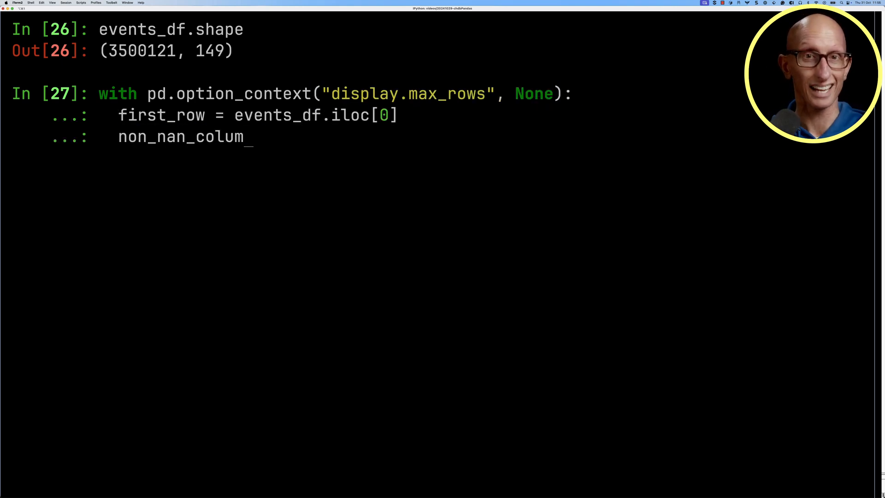
pyautogui.write('ns = first_row[first_row.notna()')
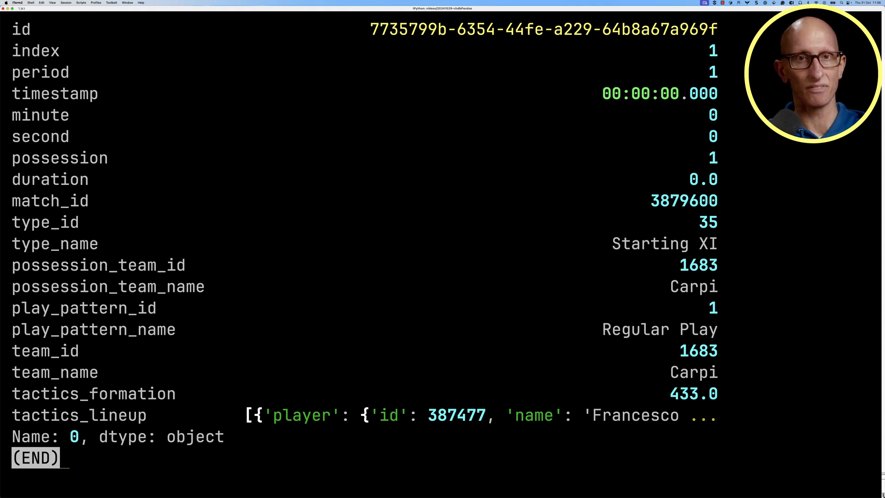
pyautogui.press('q')
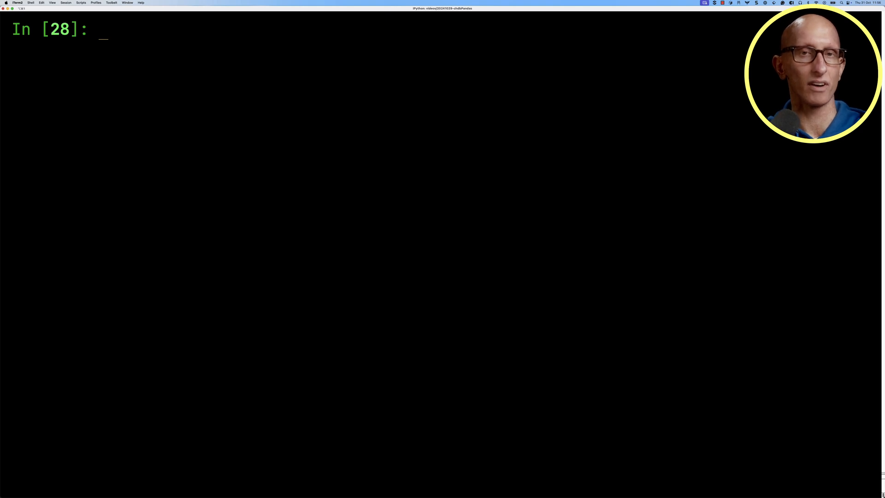
# Count passes per pass_recipient_name in events_df, top ten descending, and import chDB's session module
pyautogui.write('chdb.query("""')
pyautogui.write('WHER')
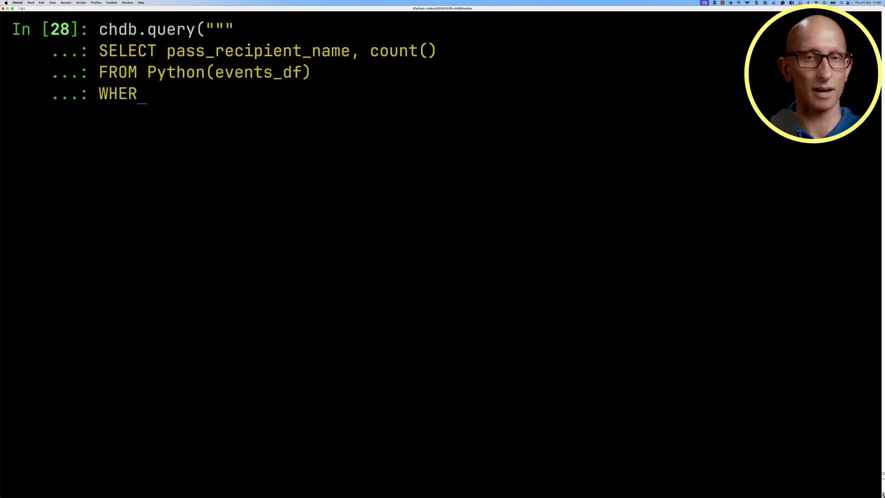
pyautogui.write("E type_name = 'Pass' AND pass_recipient_name <> '")
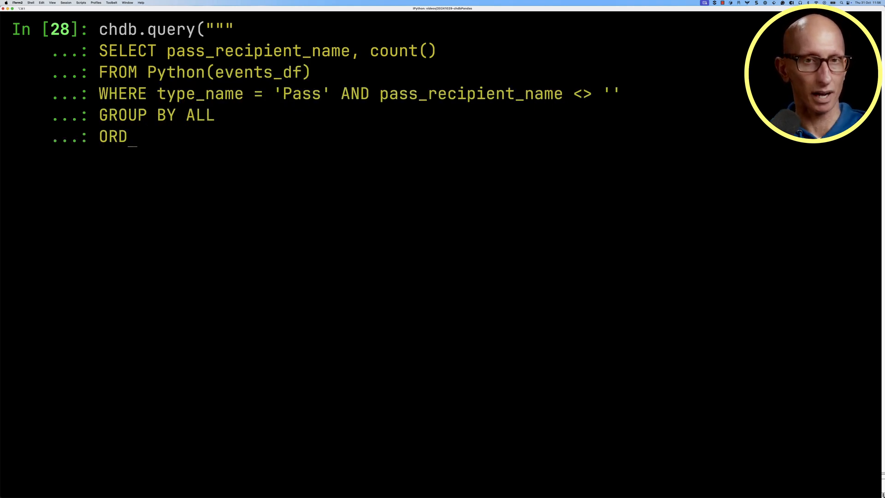
pyautogui.write('ER BY count() DESC')
pyautogui.write('LIMIT 10')
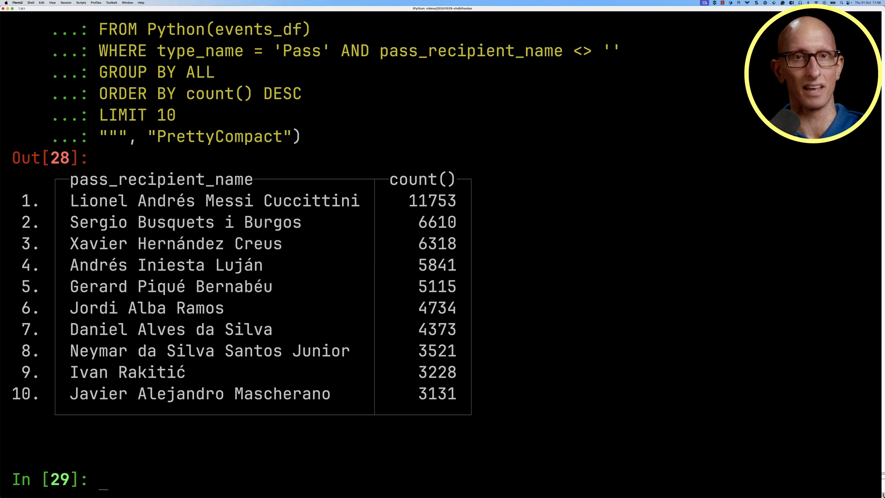
pyautogui.write('from chdb import session as ch')
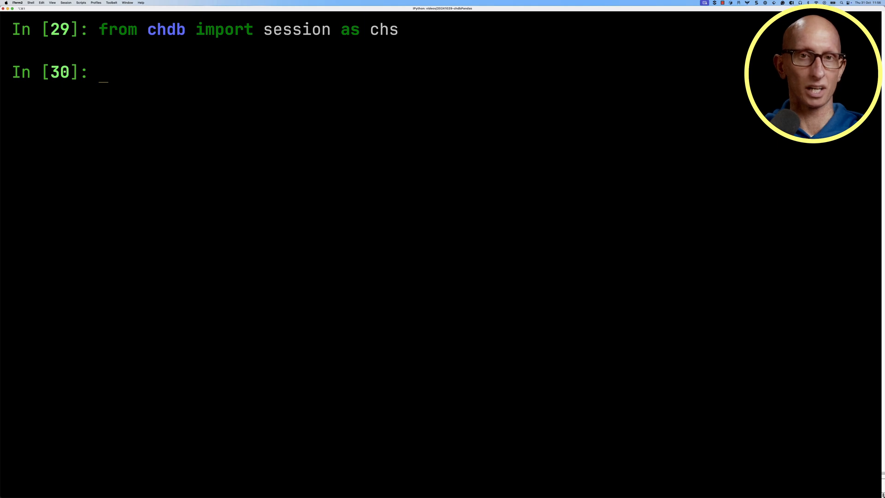
# Open the queryingPandas.chdb session, create the football database, and load events_df into football.events
pyautogui.write('sess = chs.Sess')
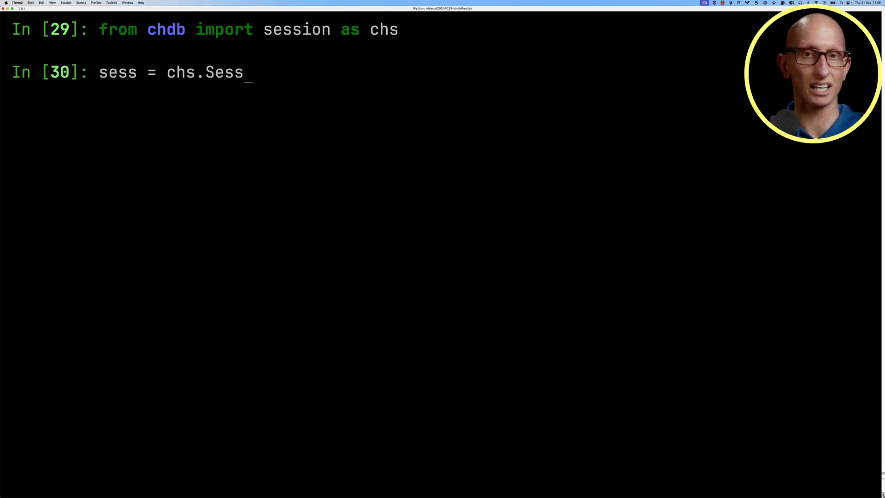
pyautogui.write('ion("queryingPandas.chdb')
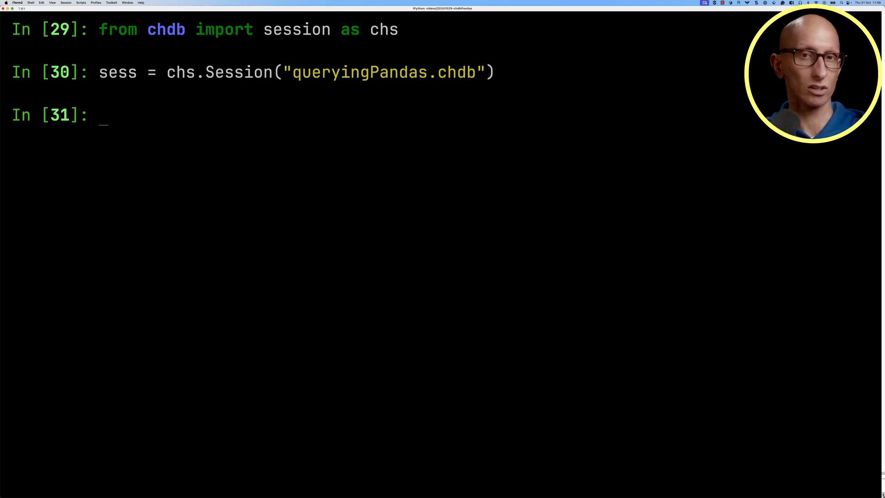
pyautogui.write('sess.query("CREATE')
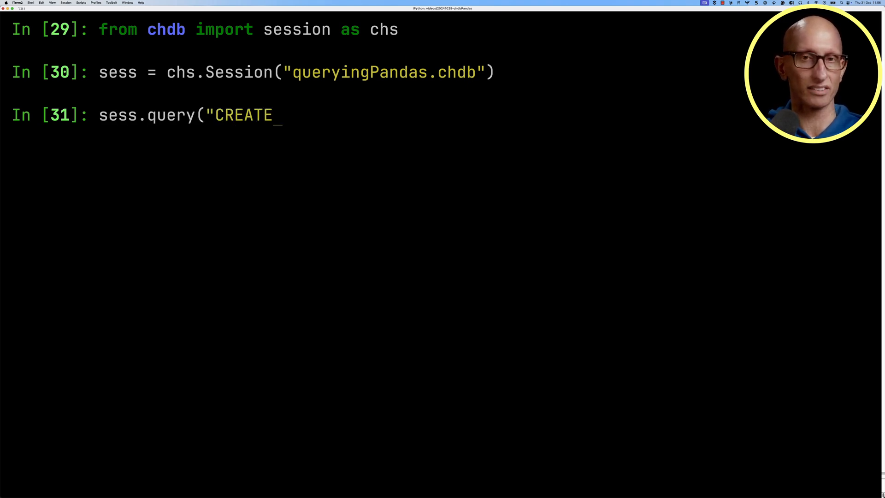
pyautogui.write('DATABASE IF NOT EXISTS footb')
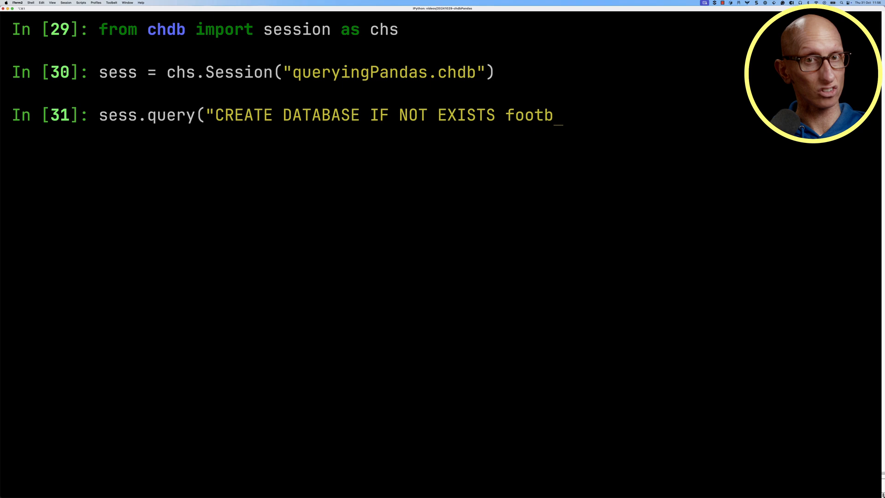
pyautogui.press('Return')
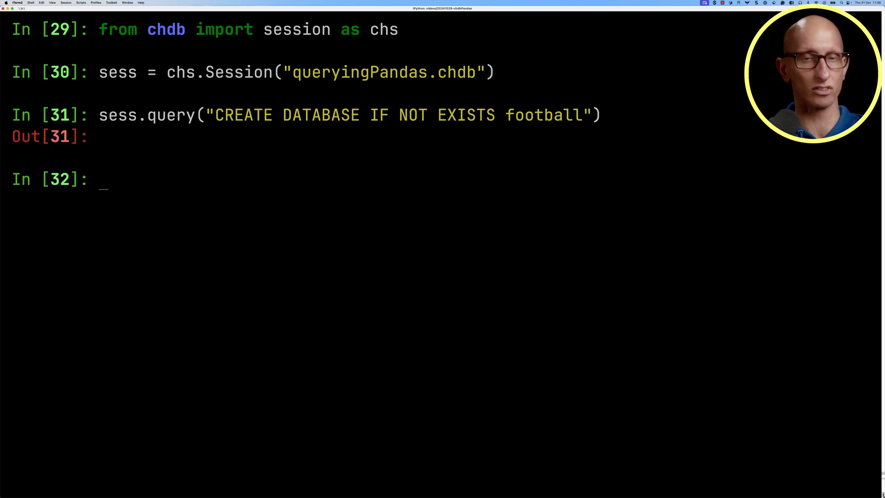
pyautogui.write('sess.query(f"""')
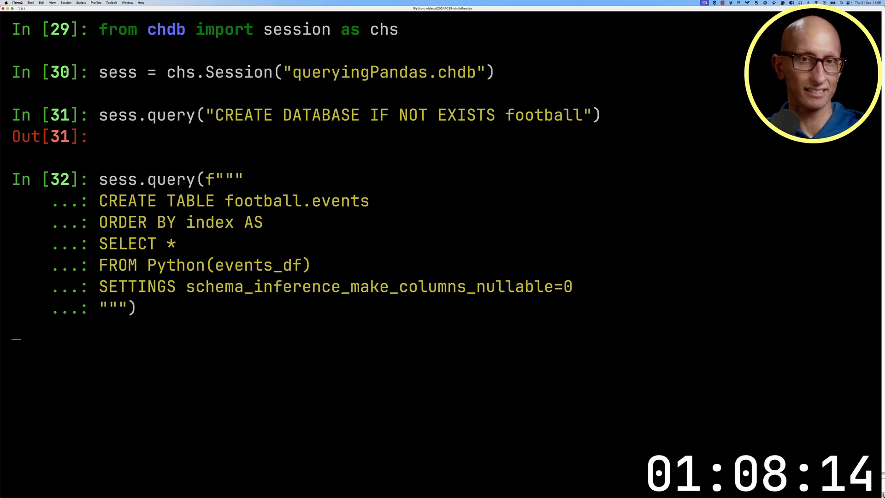
pyautogui.press('Return')
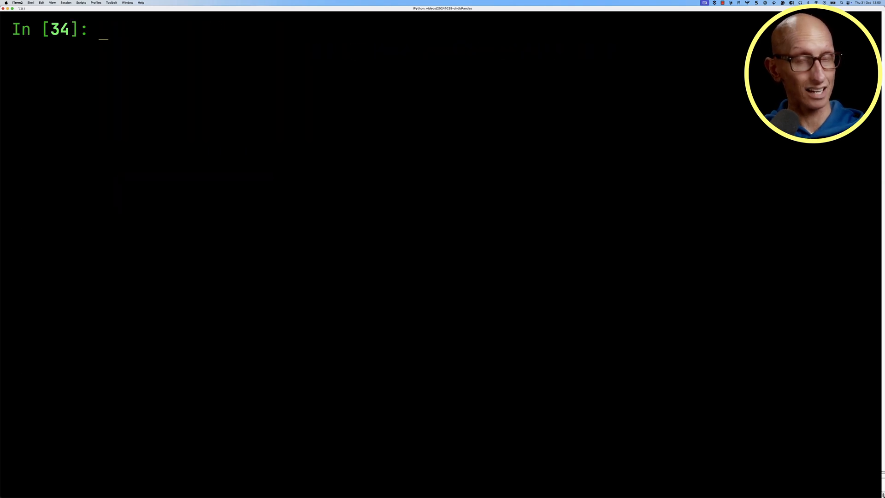
# Type a session query selecting home/away teams from matches_df joined with football.events
pyautogui.write('sess.query("""')
pyautogui.write('h')
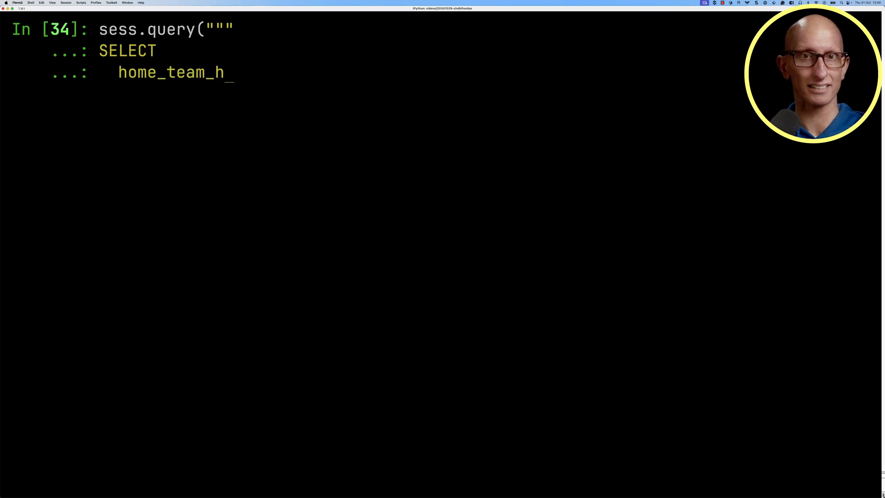
pyautogui.write('ome_team_name AS home,')
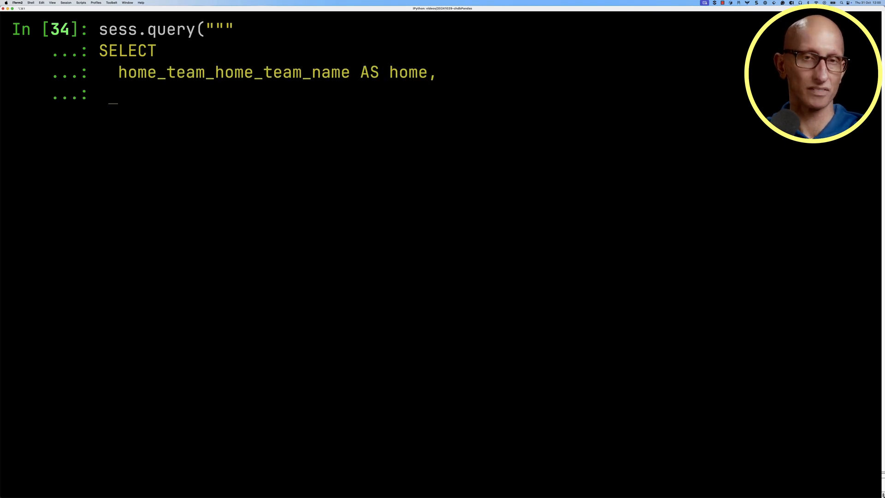
pyautogui.write('away_team_away_team_name AS away,')
pyautogui.write('FROM Python(')
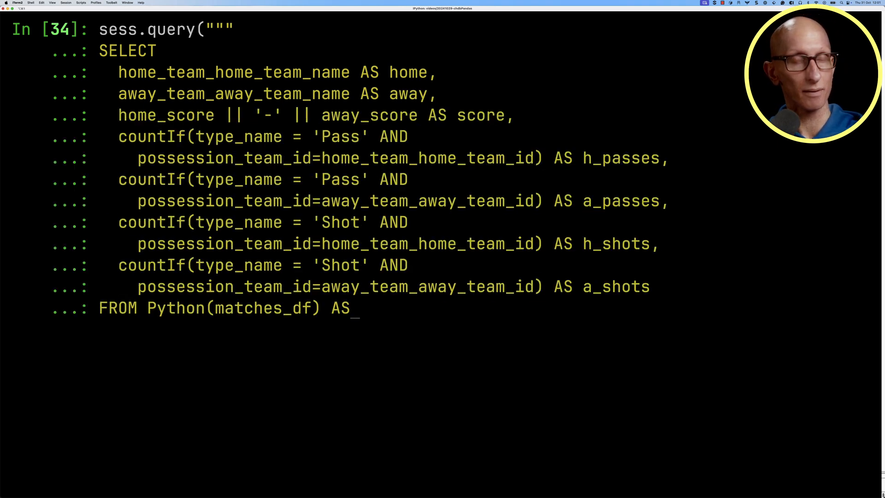
pyautogui.write('matches')
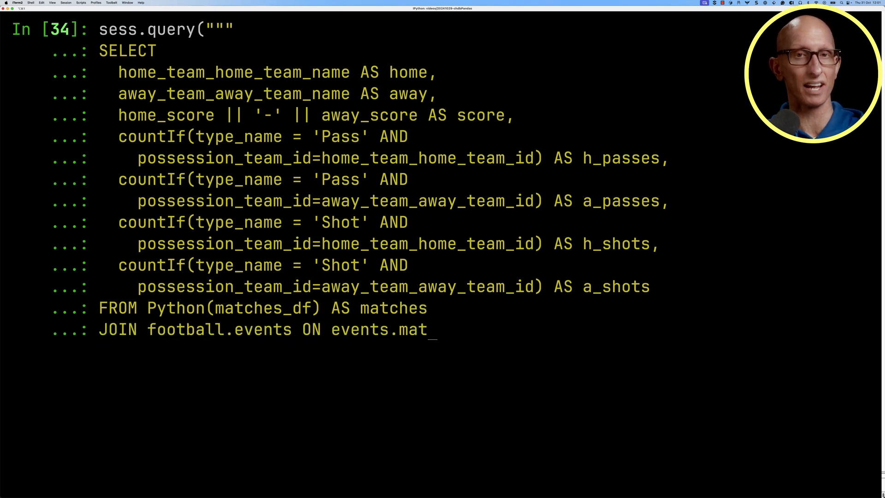